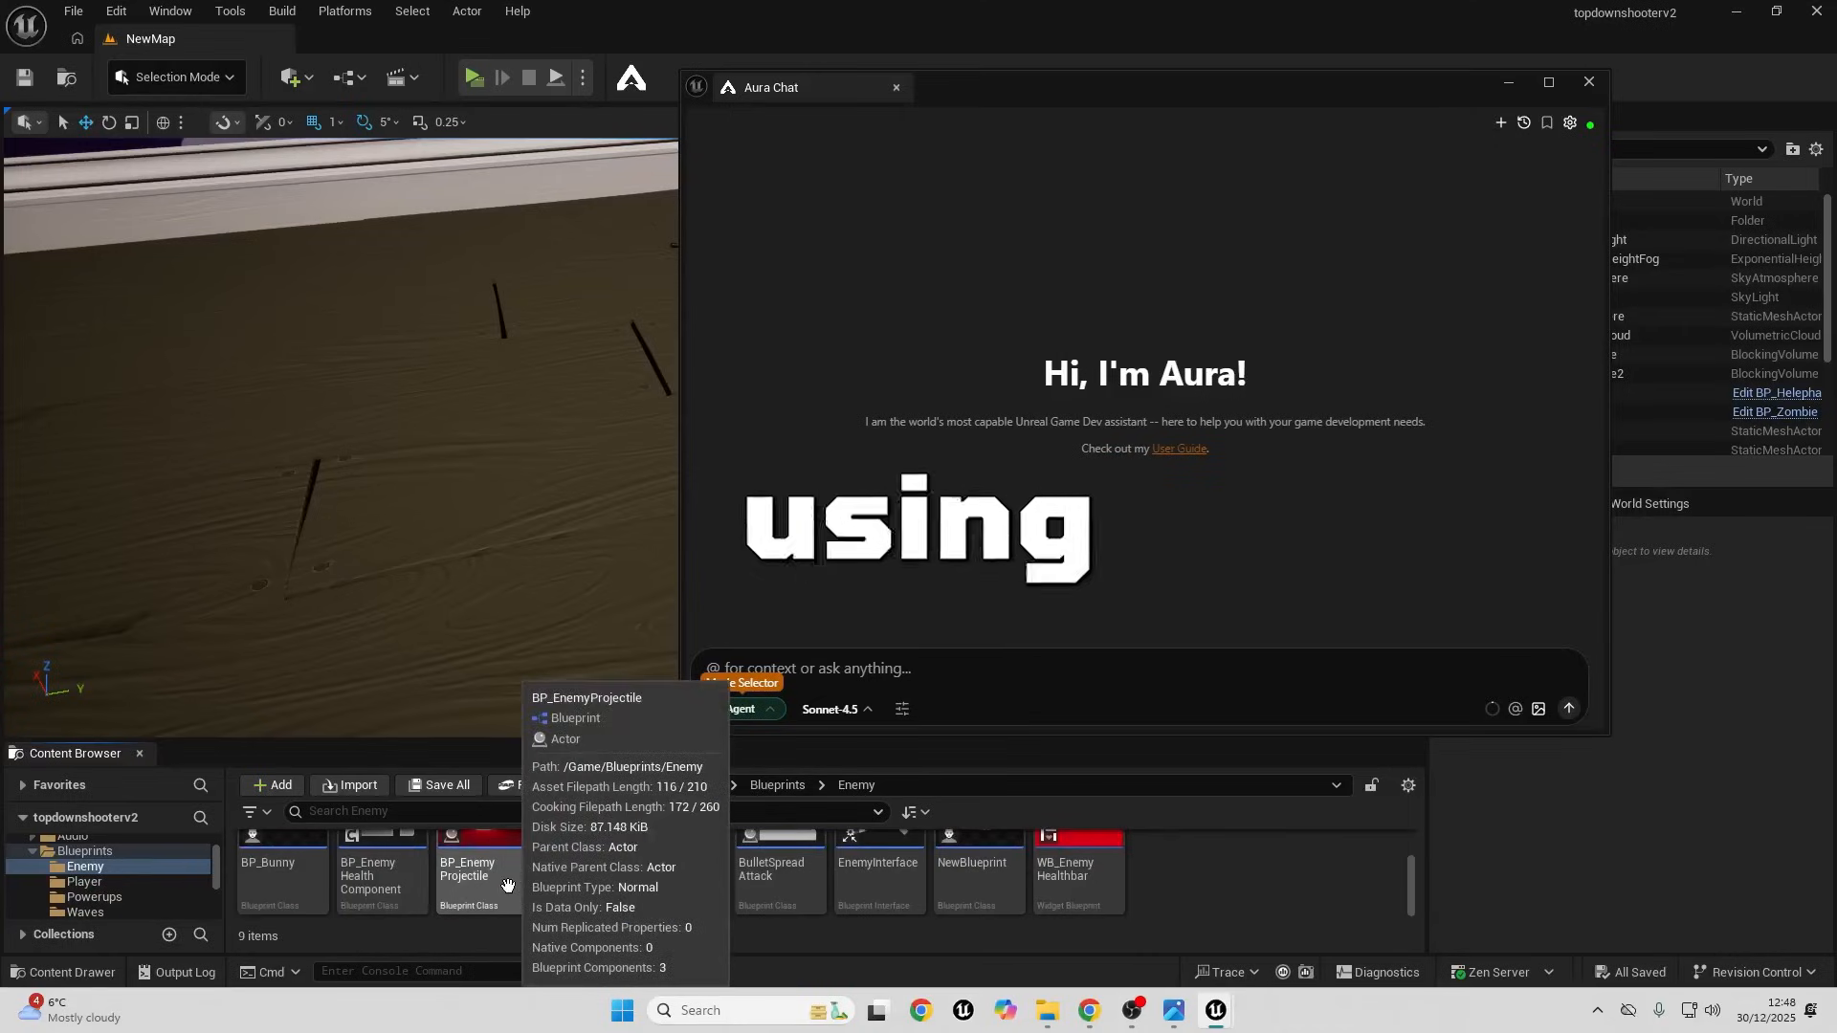
Start the first-person shooter level and fire the rifle at the yellow targets
left_click(481, 867)
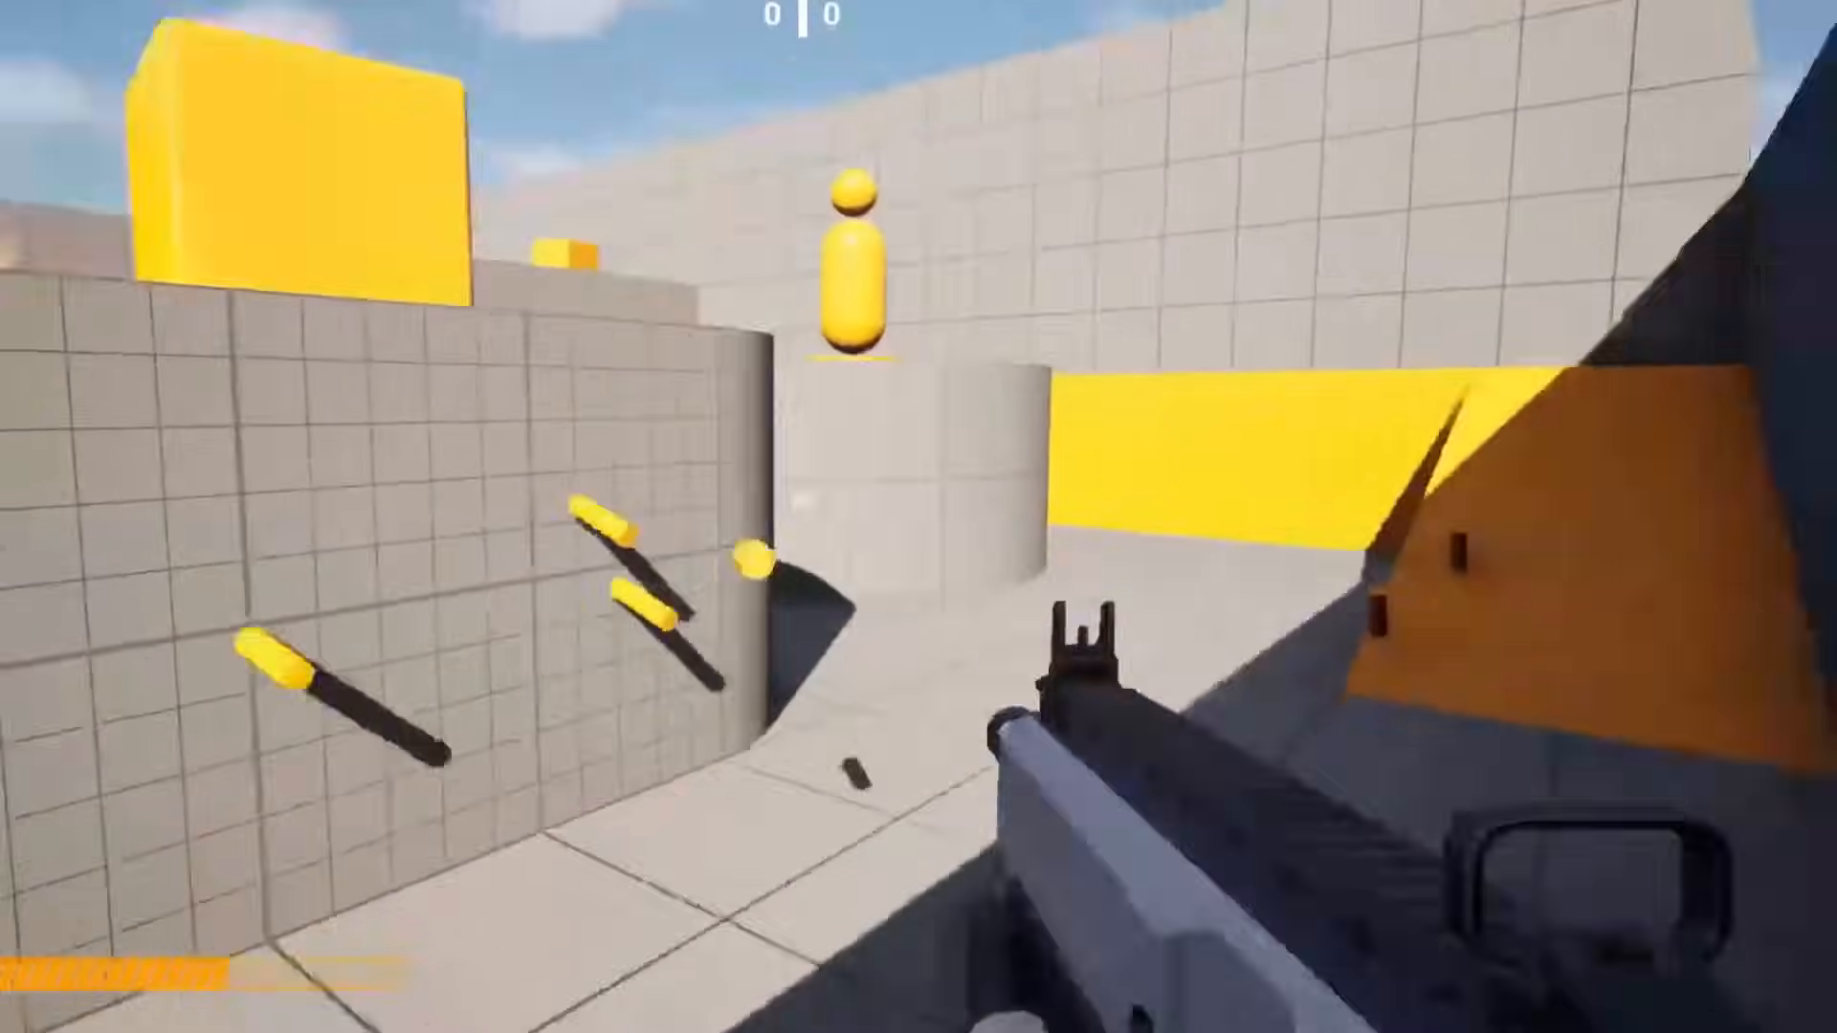
Stop play and compile the Doorwhichneedskeycard blueprint with its False-branch Print String
key("Escape")
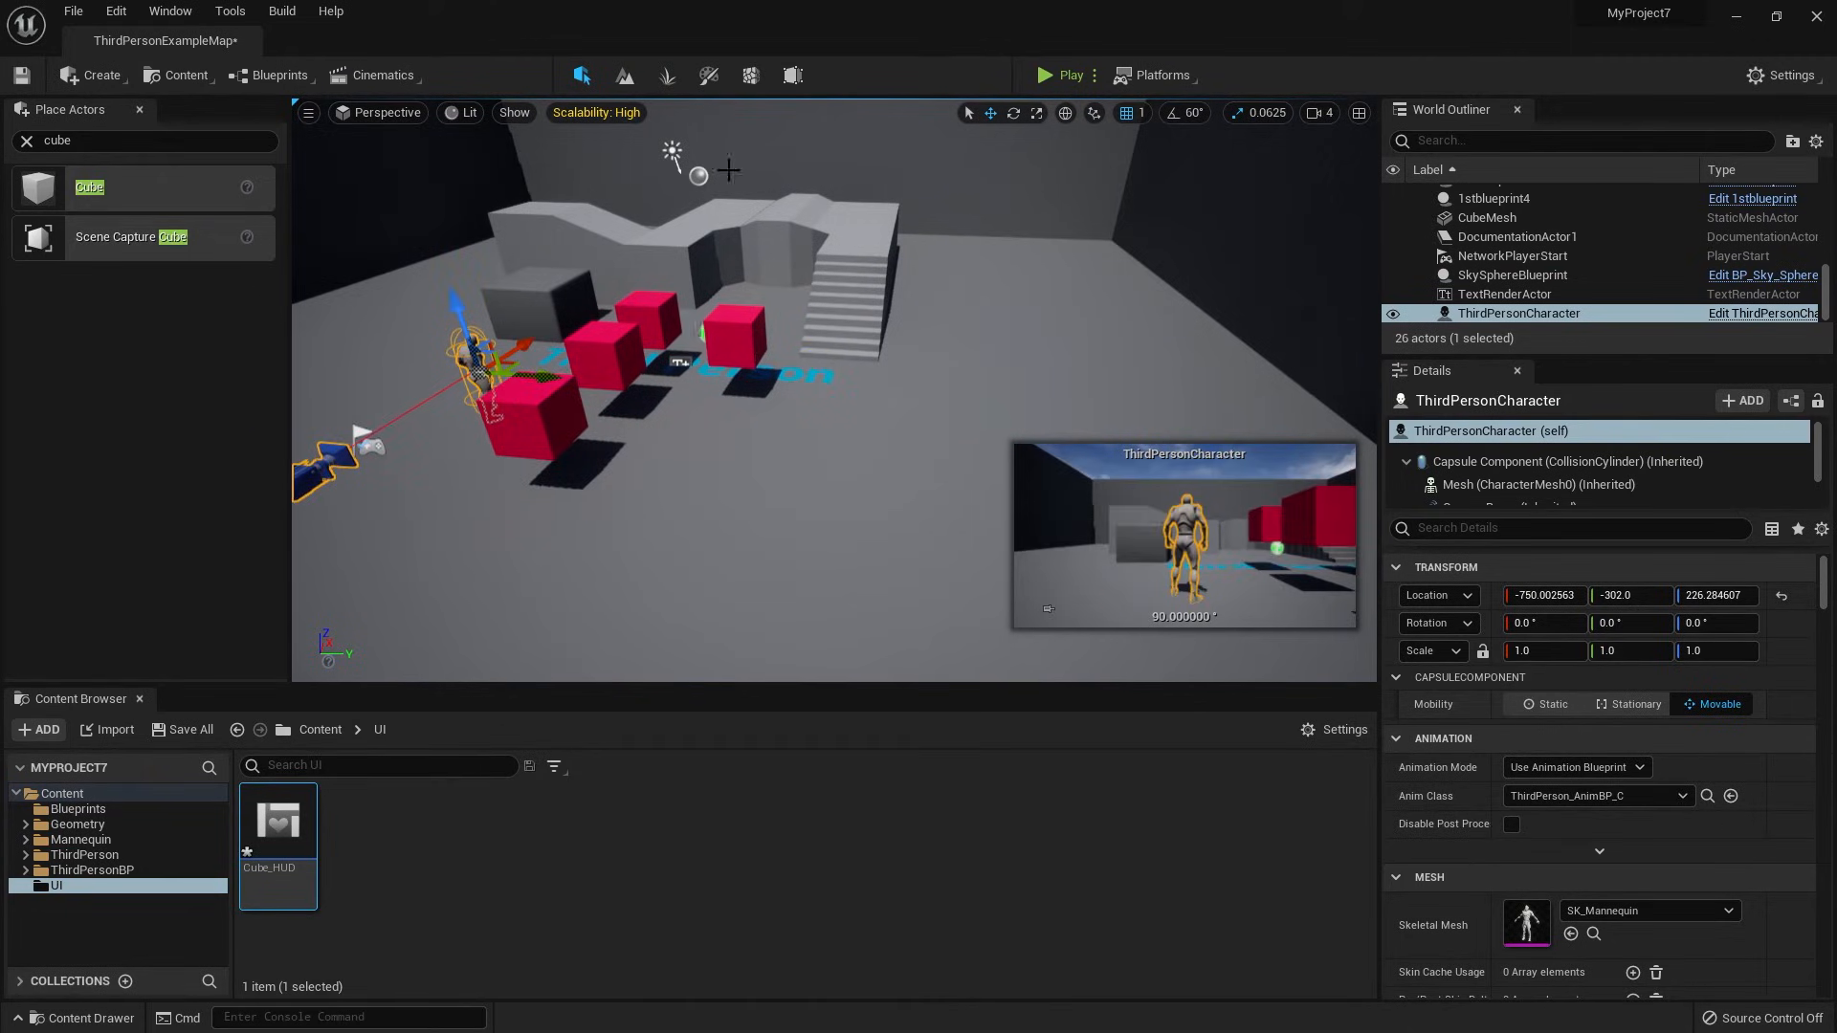
left_click(1041, 75)
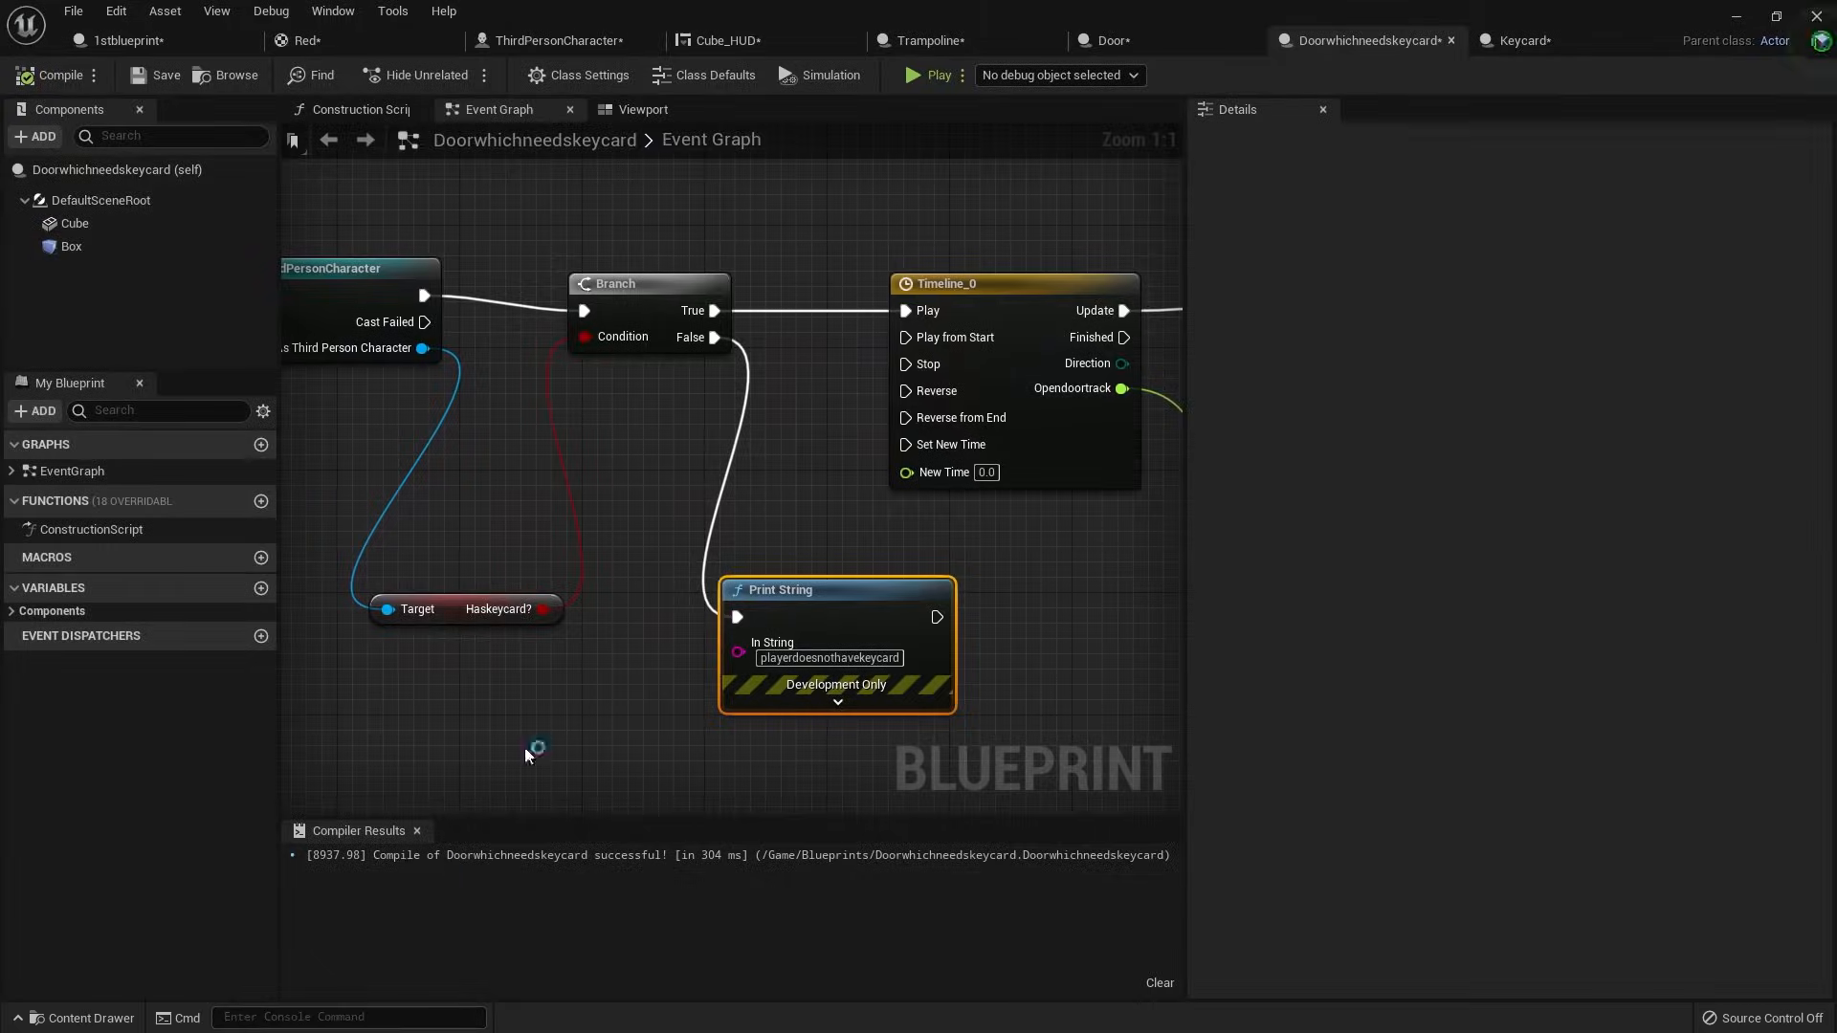
left_click(641, 109)
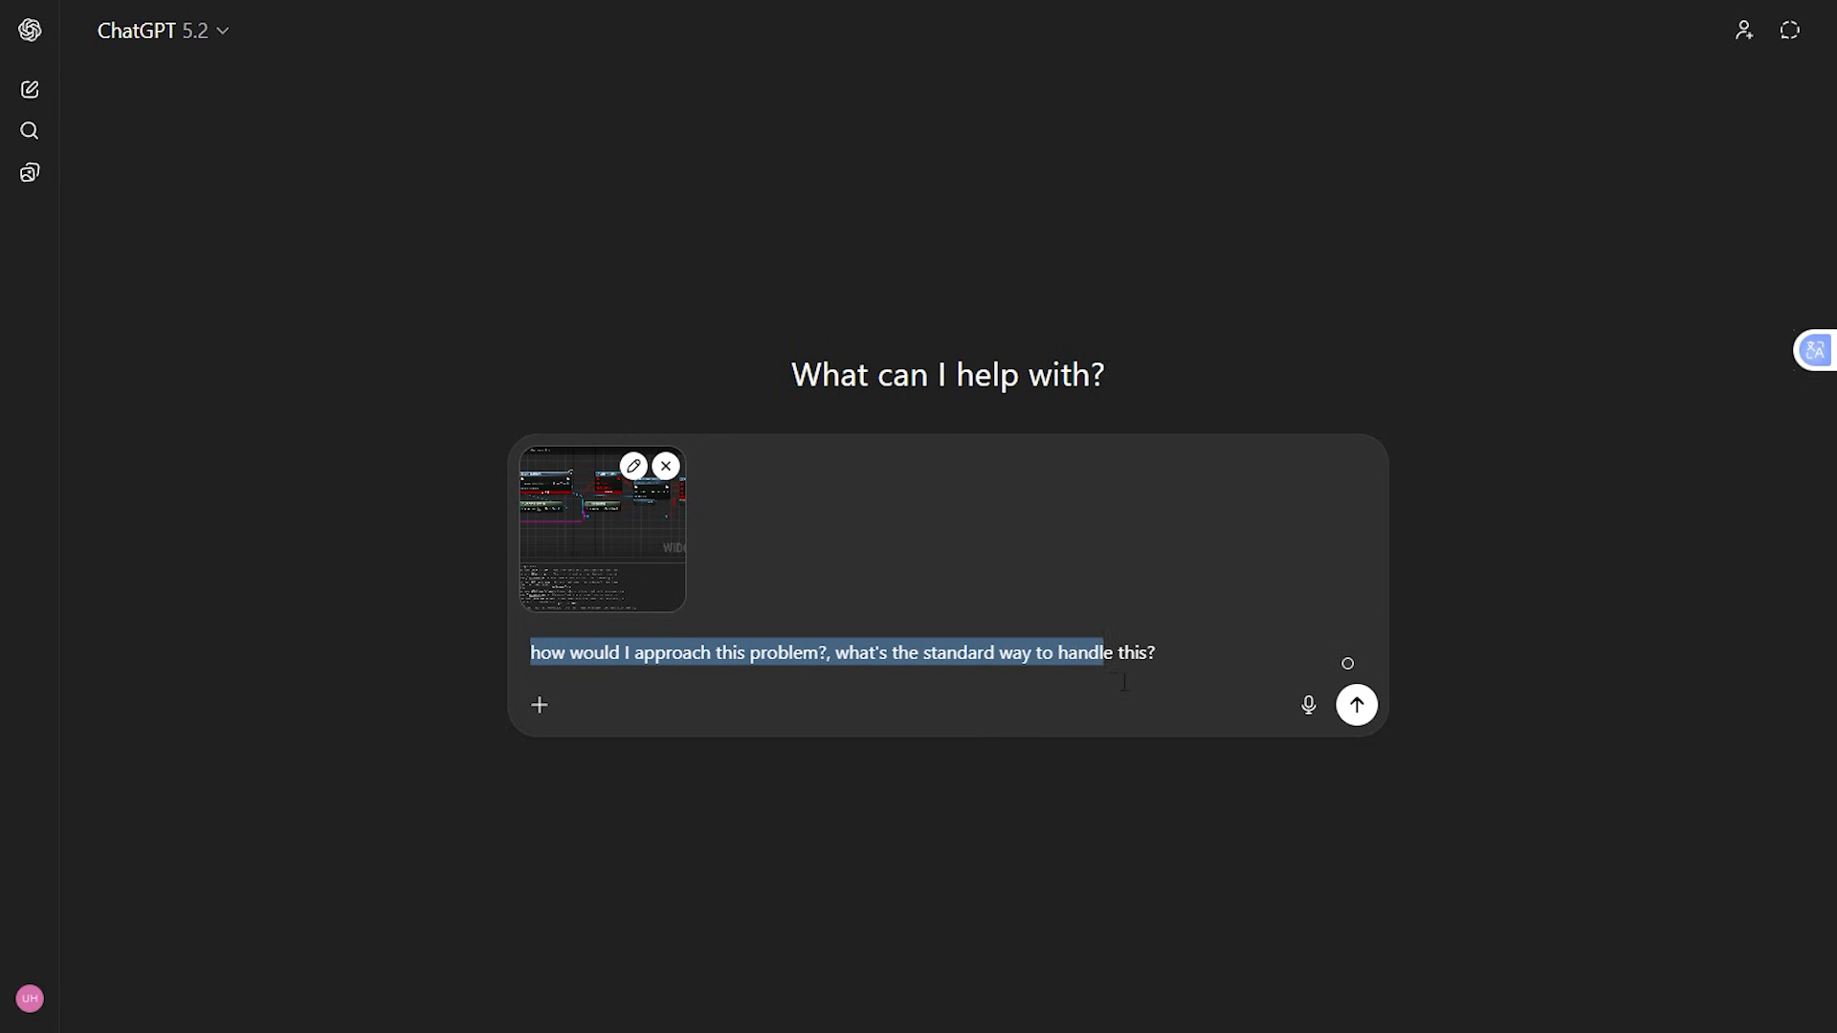
Send the blueprint screenshot question and read ChatGPT's compile-error fix checklist
left_click(1355, 704)
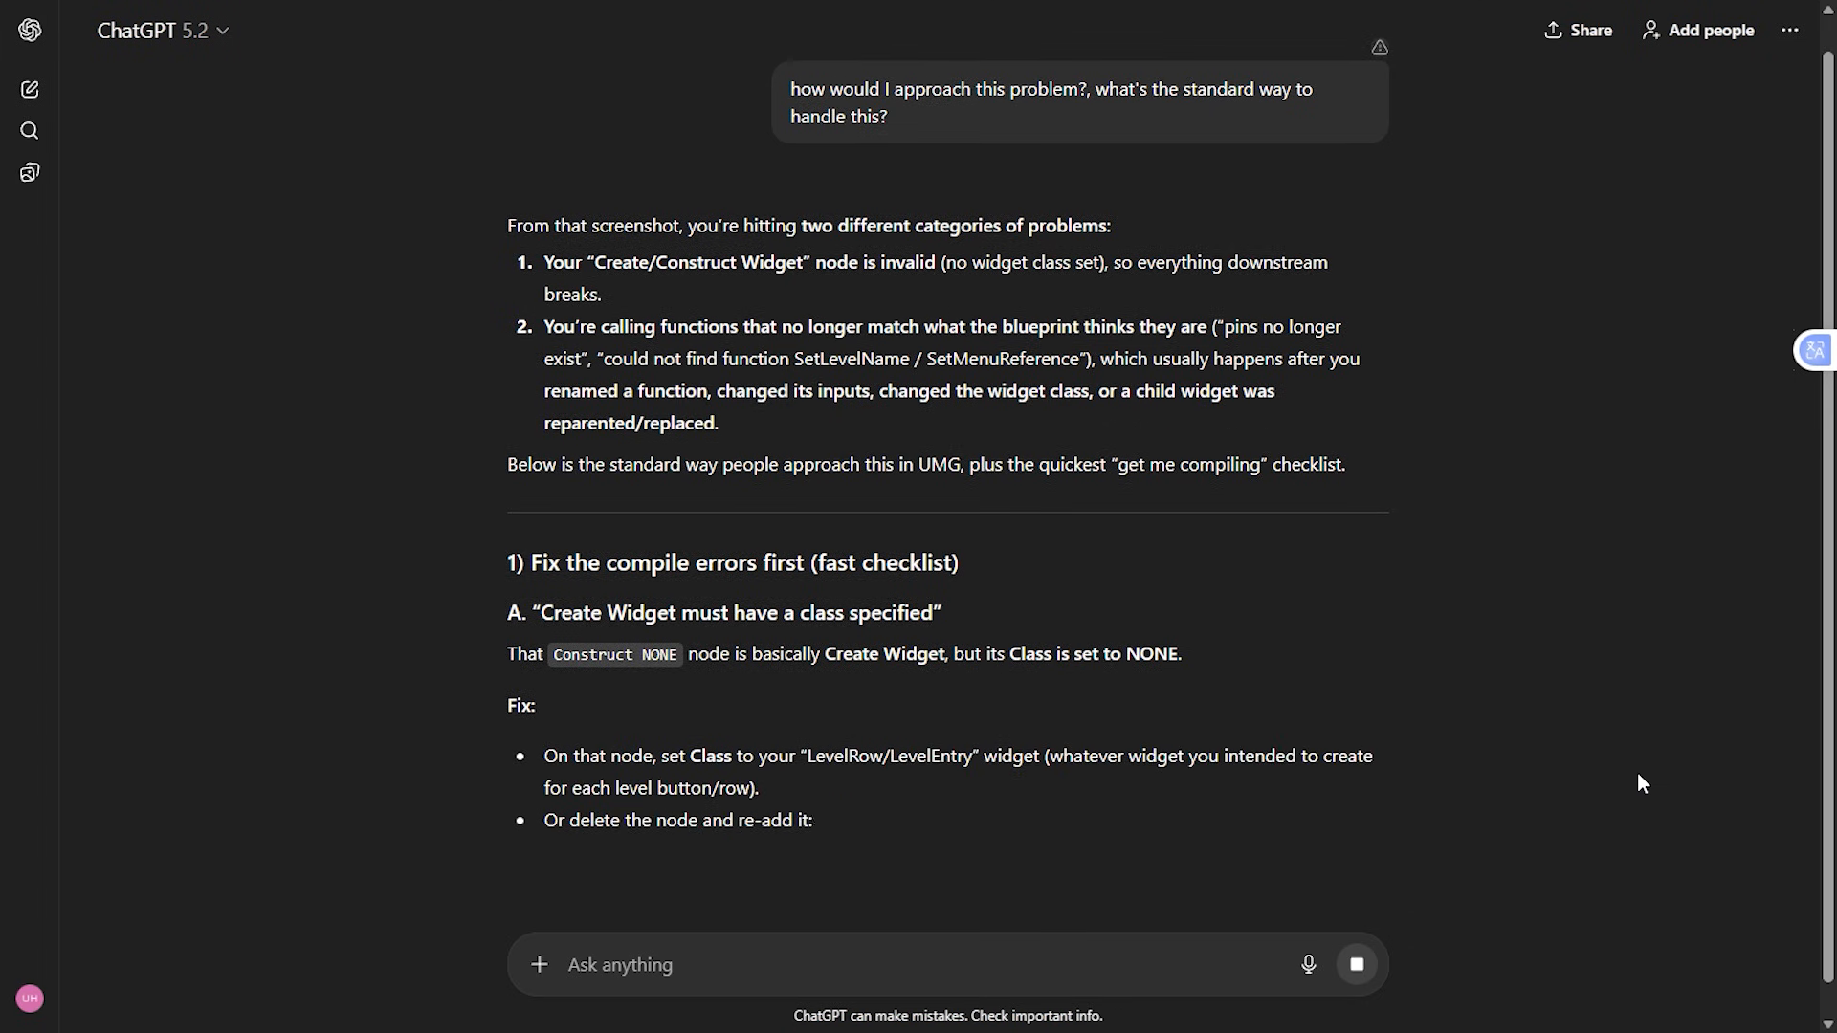
scroll("down", 3)
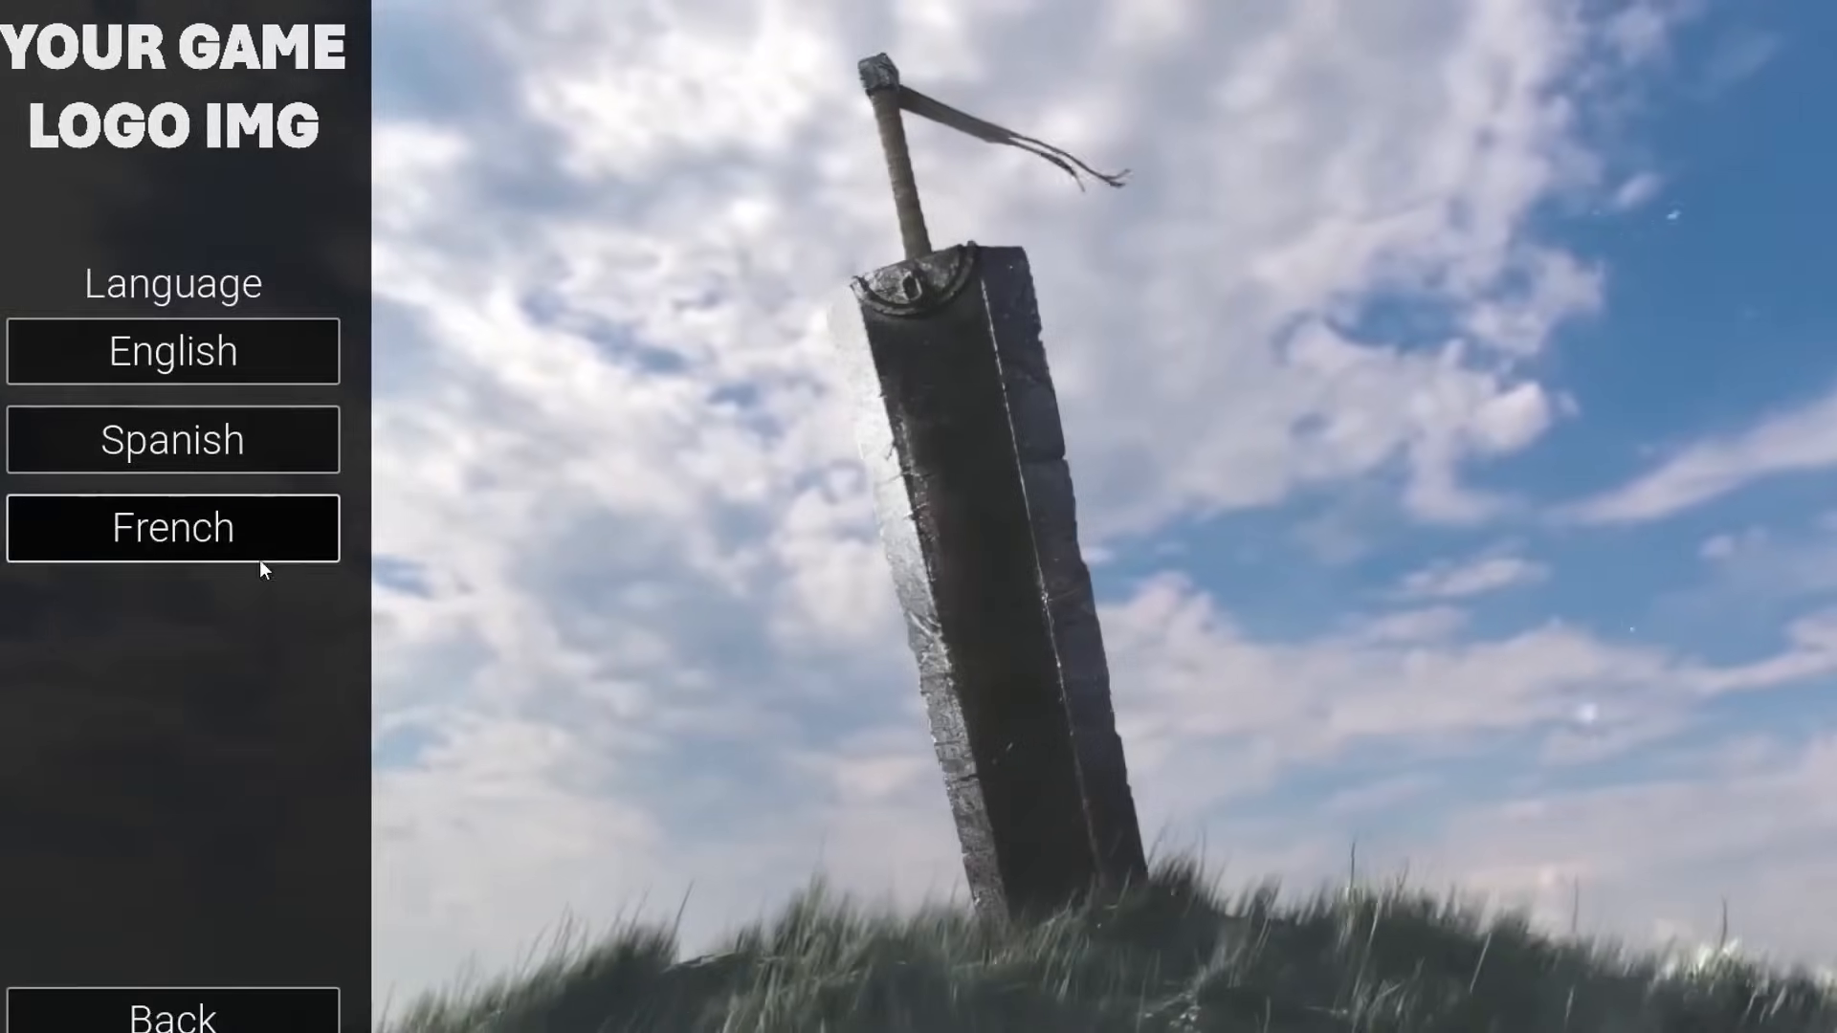
mouse_move(405, 176)
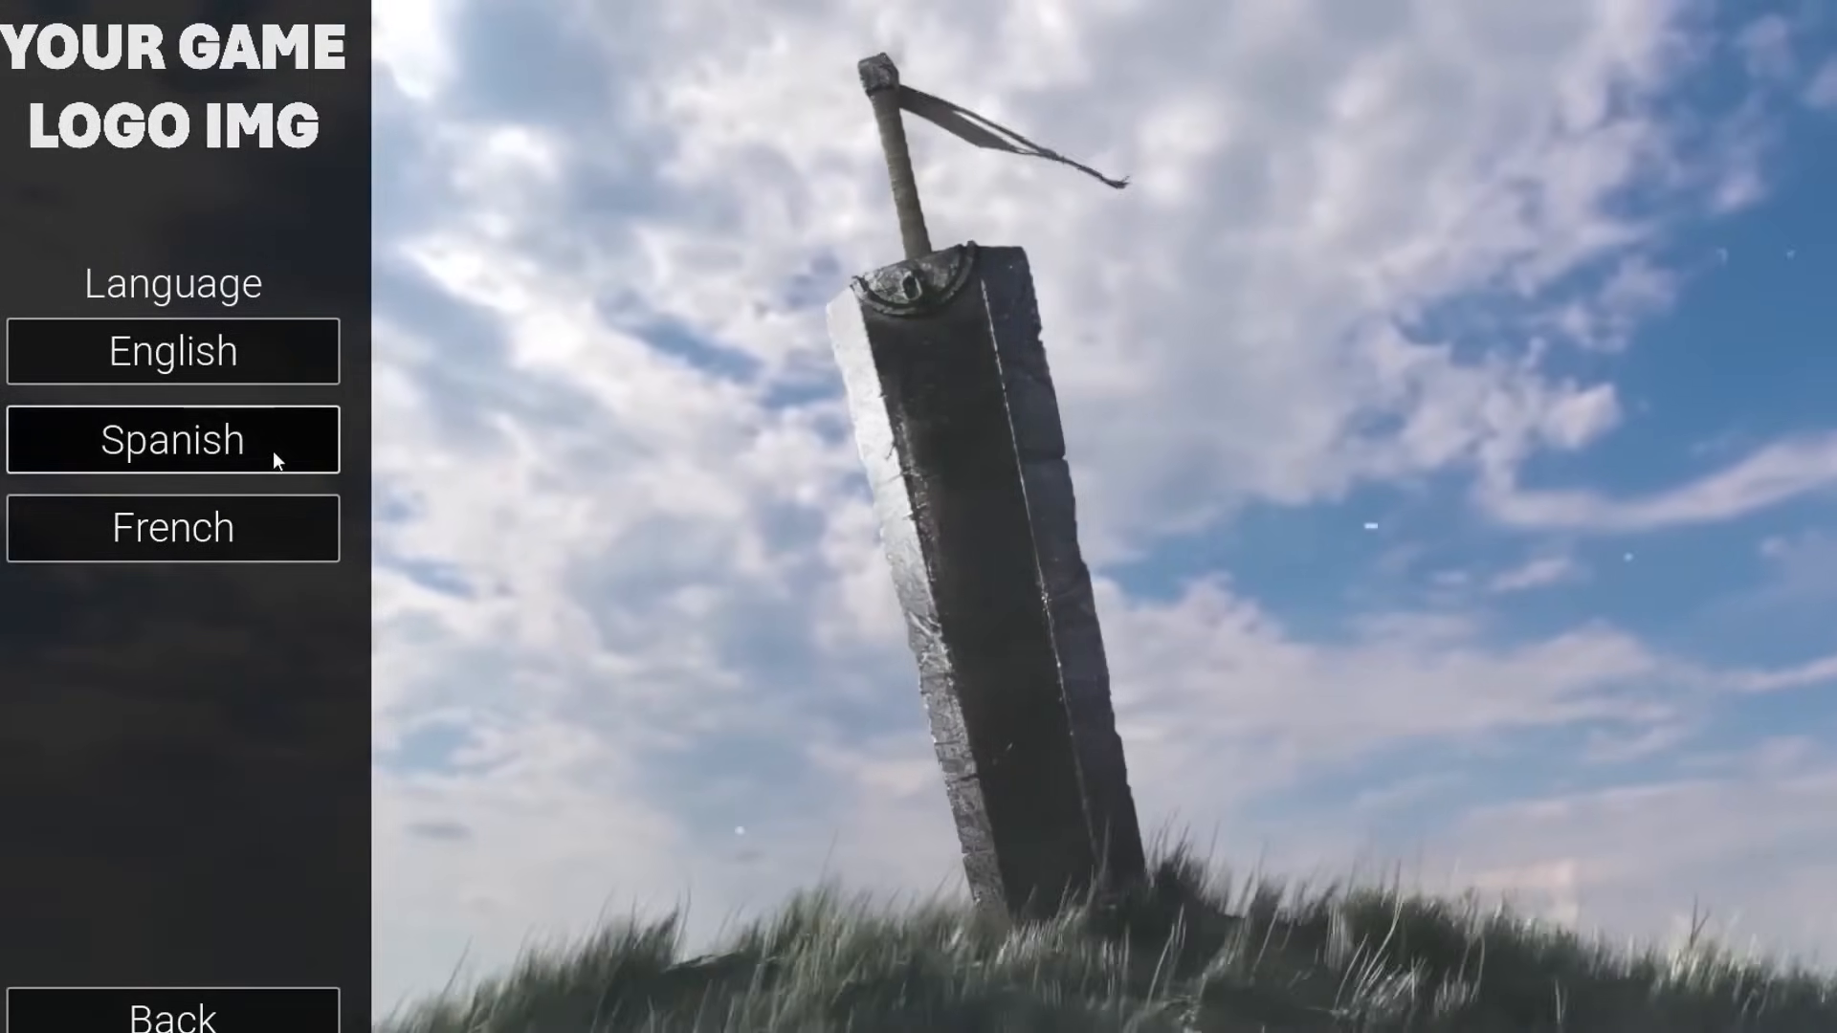
Choose Spanish in the game's Language menu, translating labels to Lengua and Atrás
left_click(172, 440)
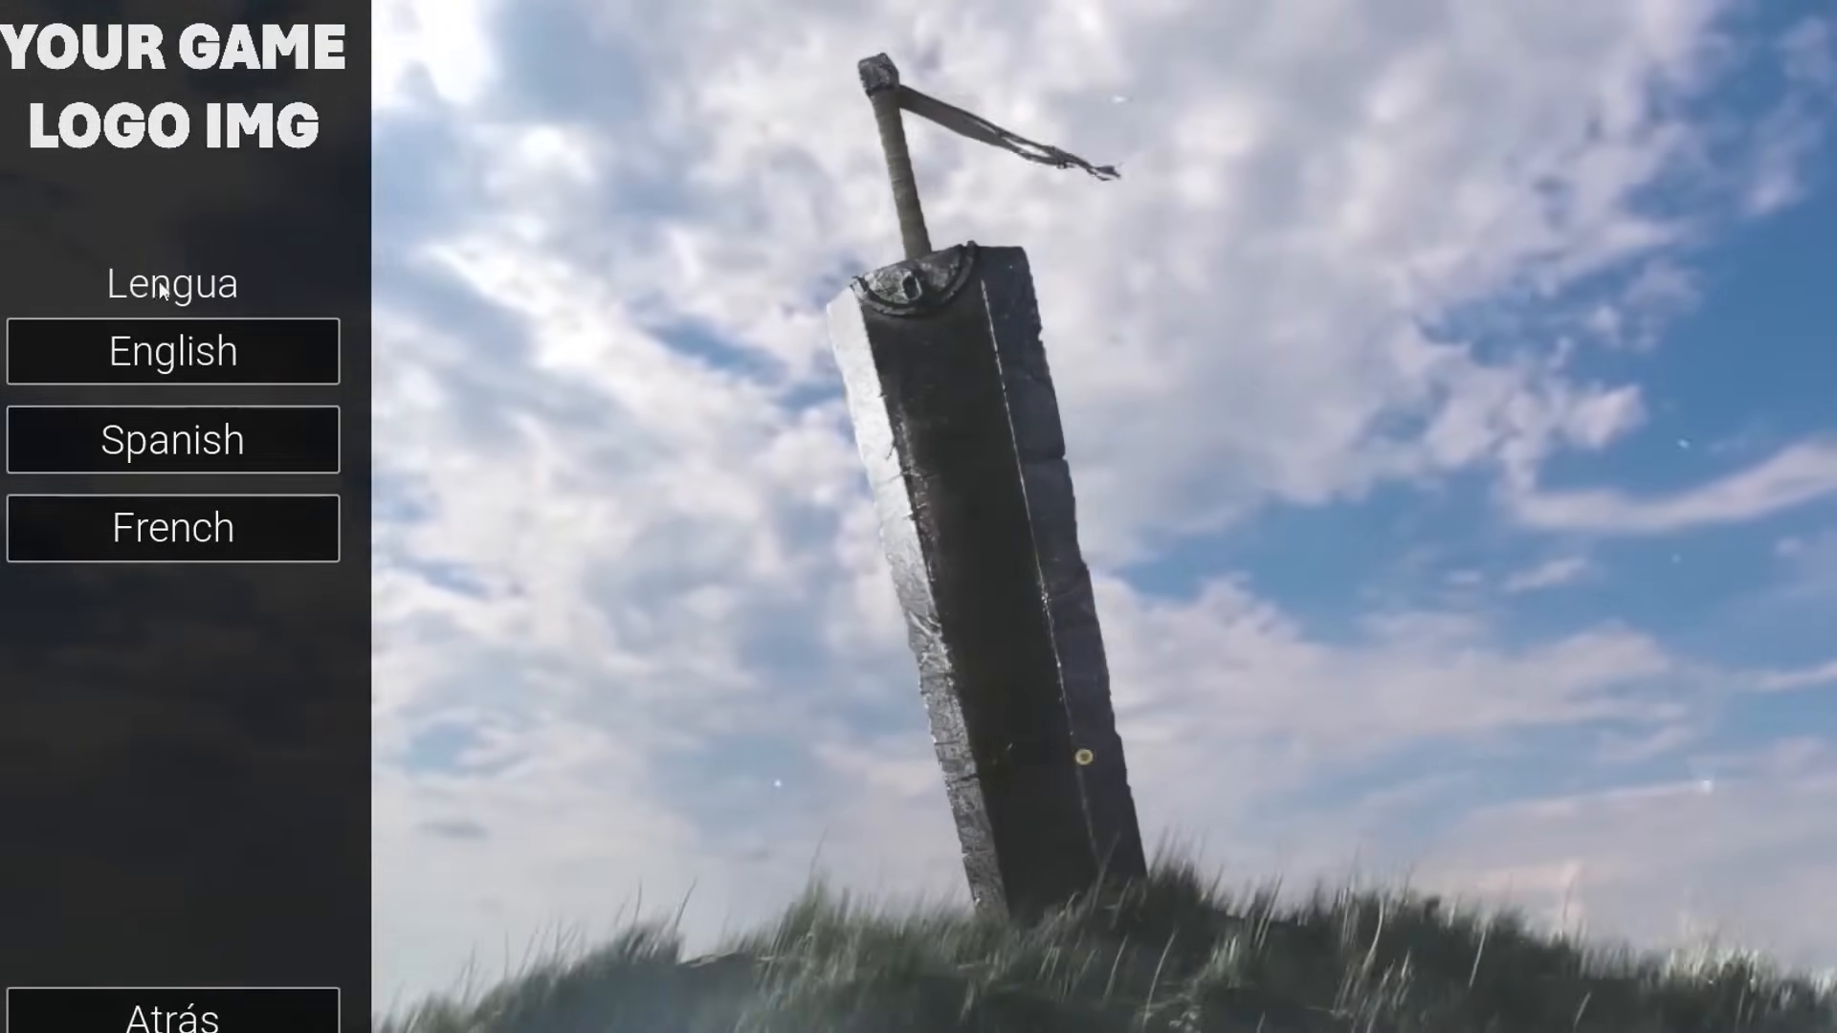